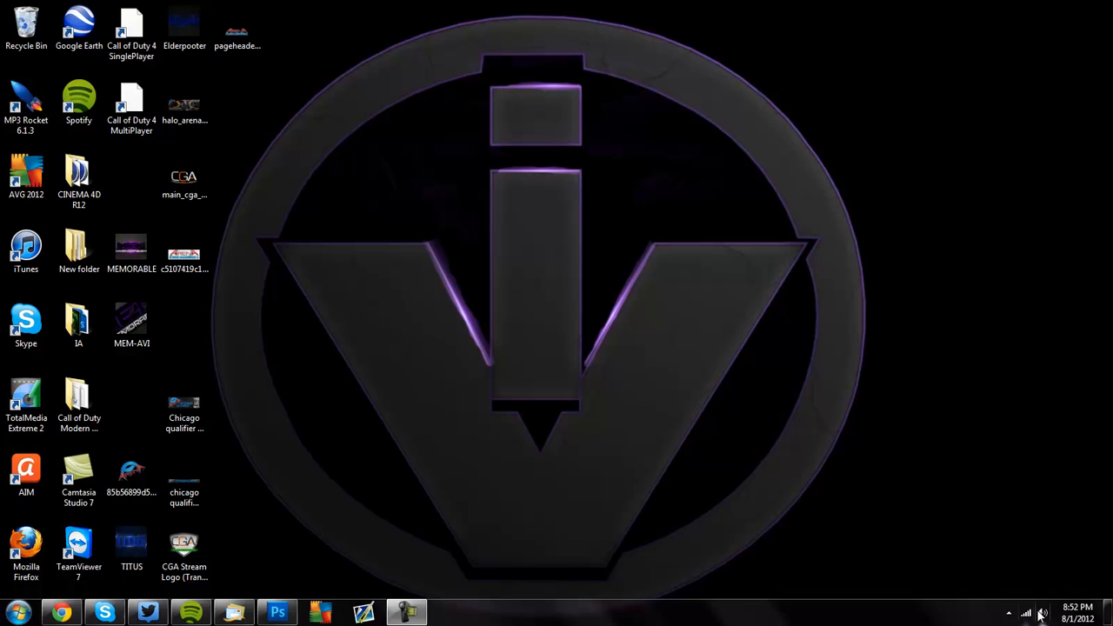
- Check the volume levels, then launch Chrome and search 'realtek' for Realtek High Definition Audio
left_click(1042, 612)
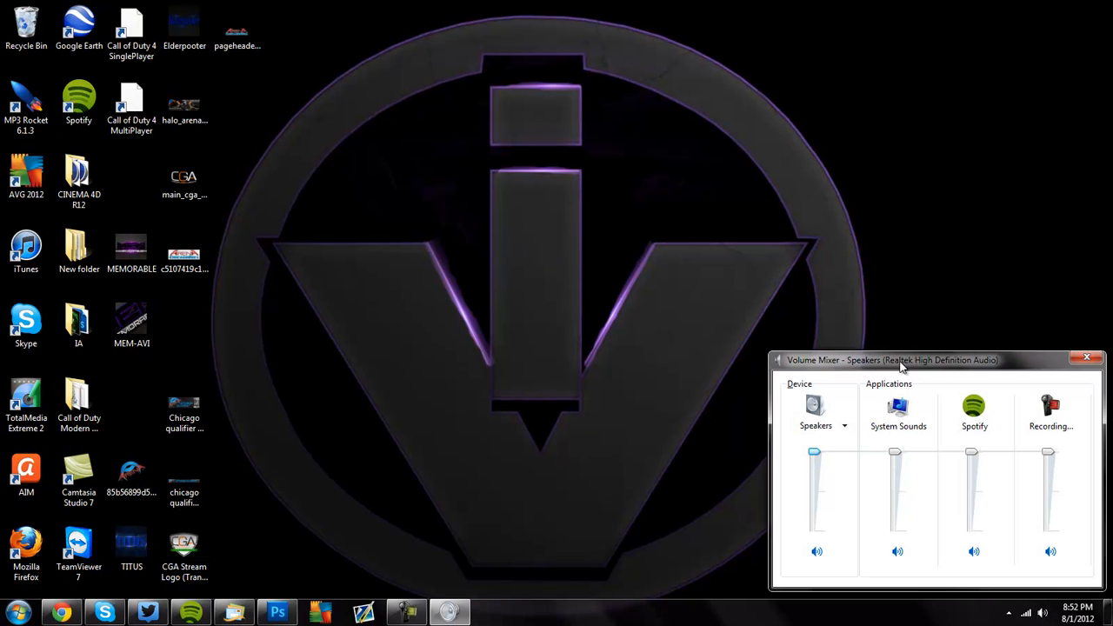
mouse_move(936, 377)
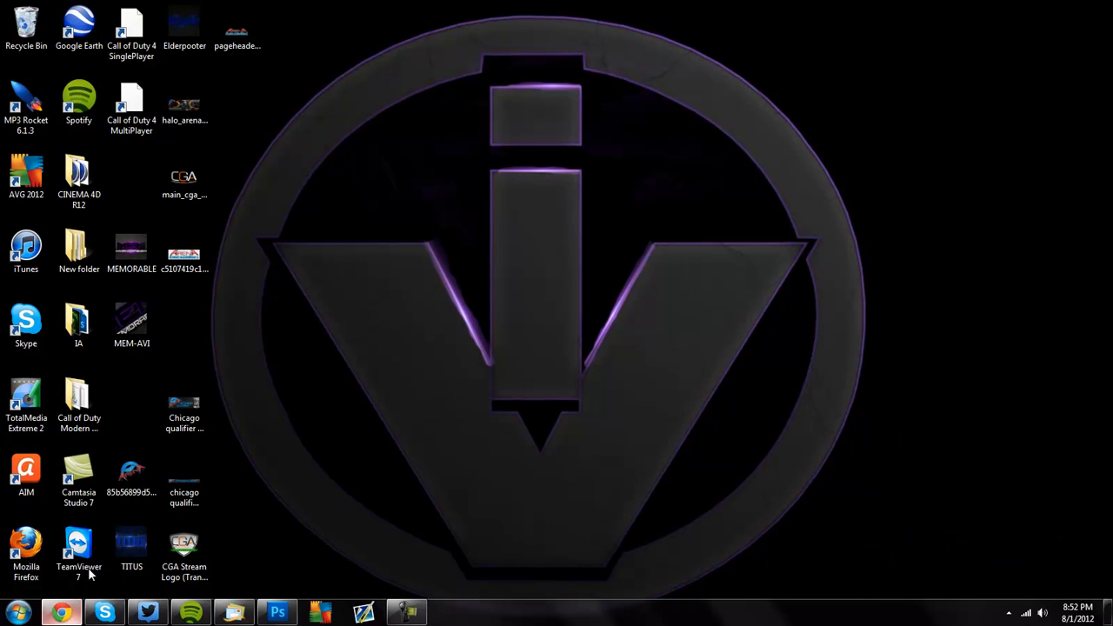
left_click(61, 612)
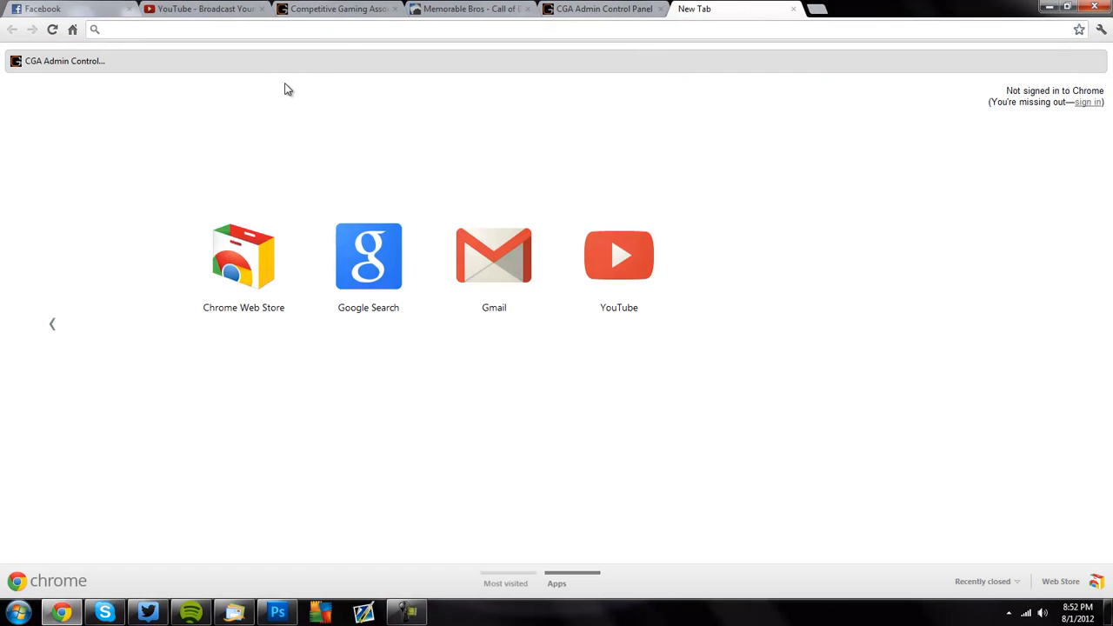
type("re")
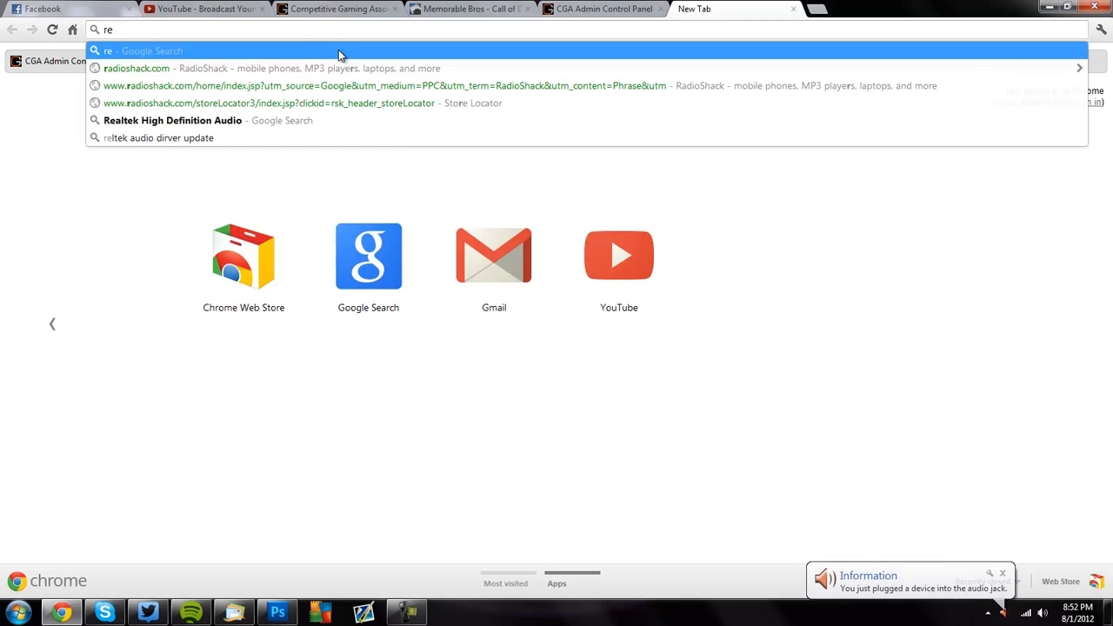
type("altek+High+Definition+Audio")
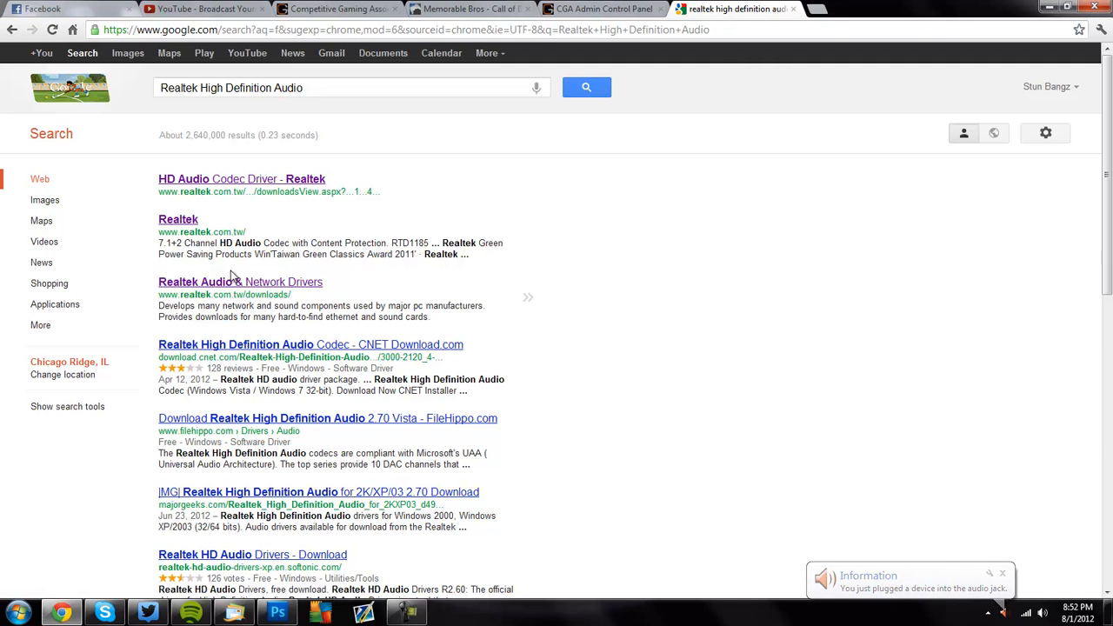
- Go from the realtek.com.tw result through Downloads to High Definition Audio Codecs, accepting the terms
left_click(178, 218)
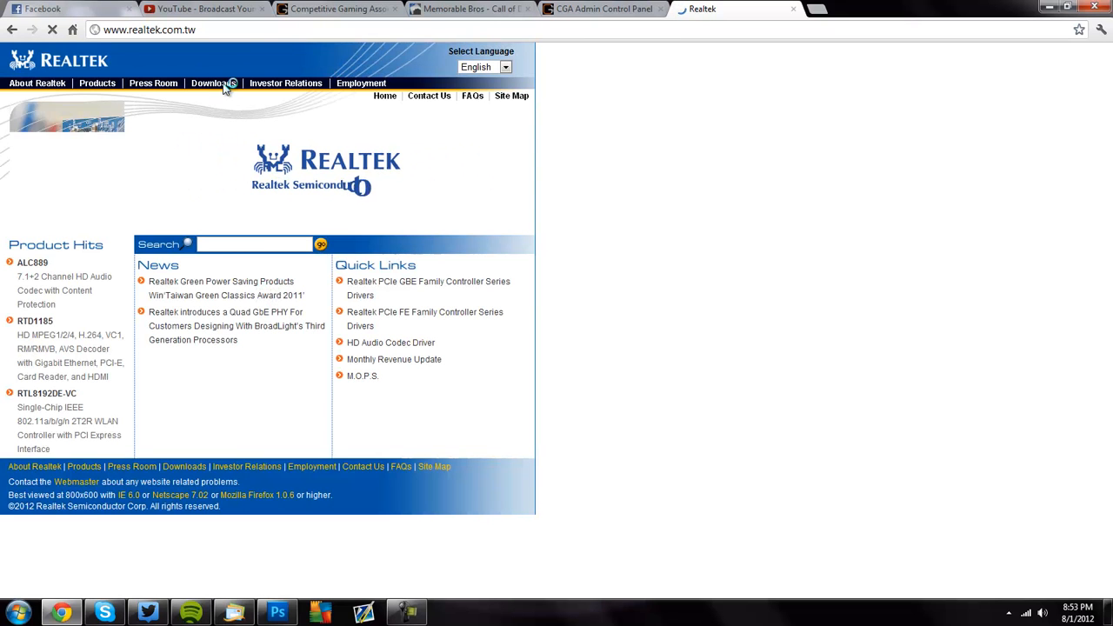
left_click(210, 83)
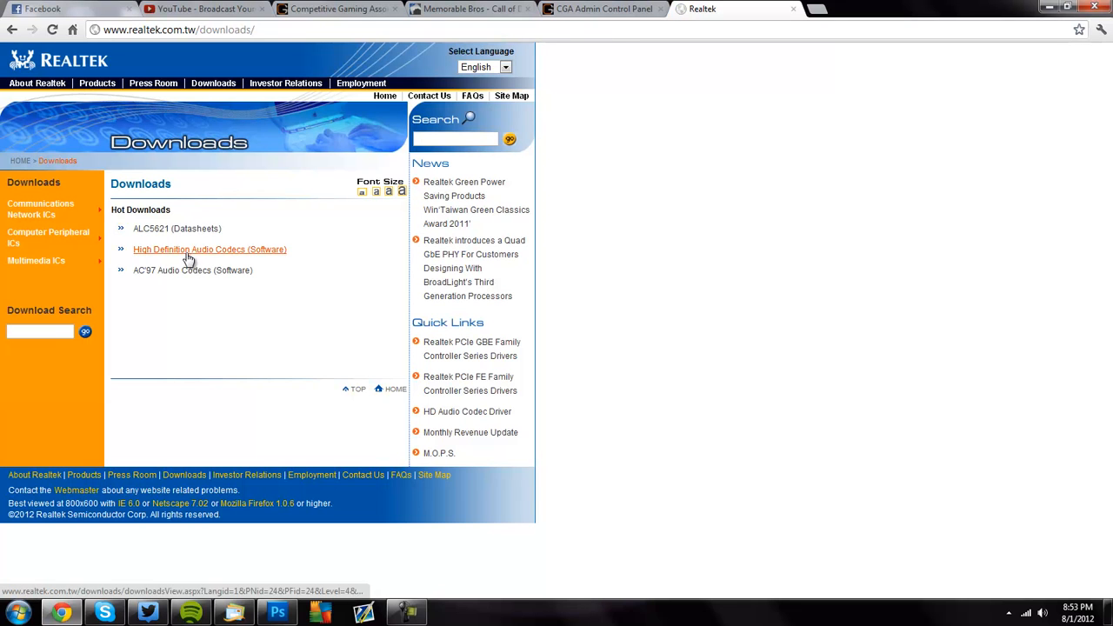
left_click(210, 249)
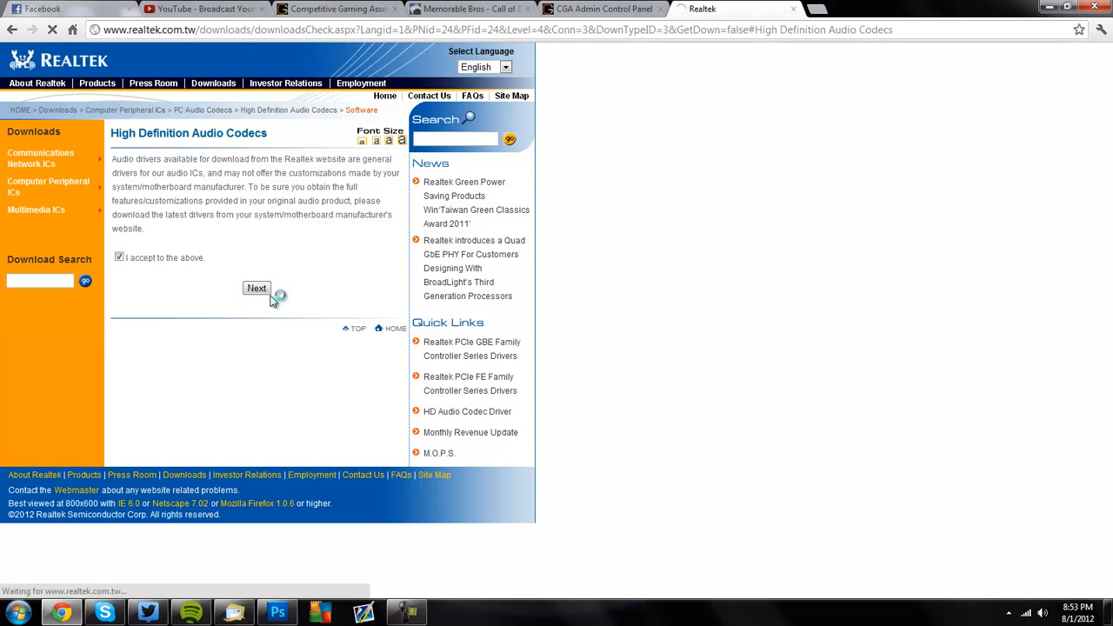
left_click(256, 288)
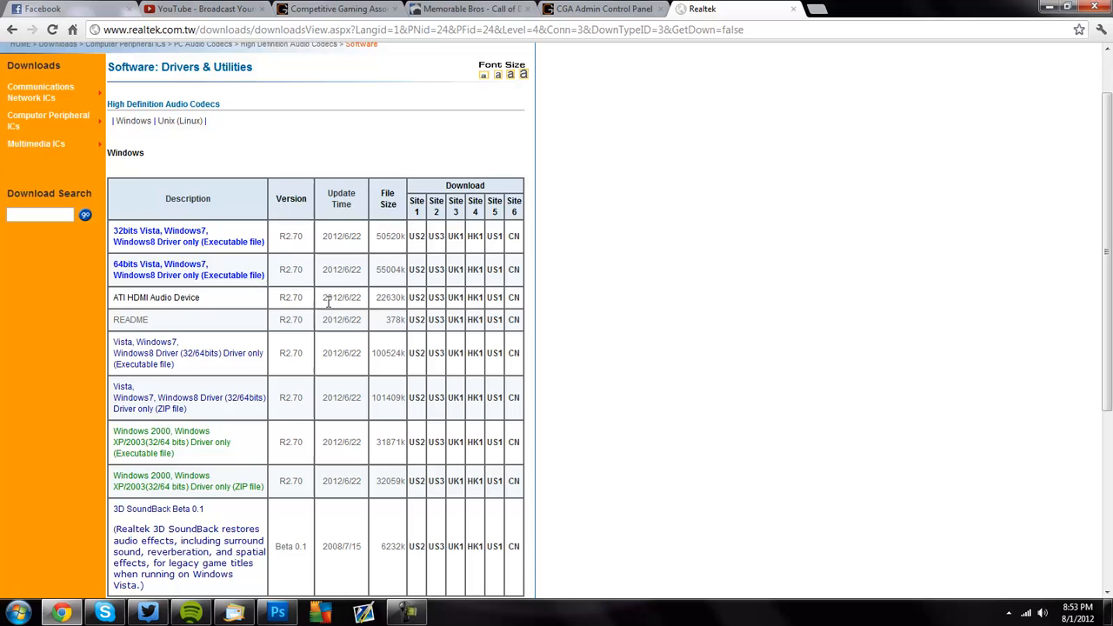
mouse_move(319, 239)
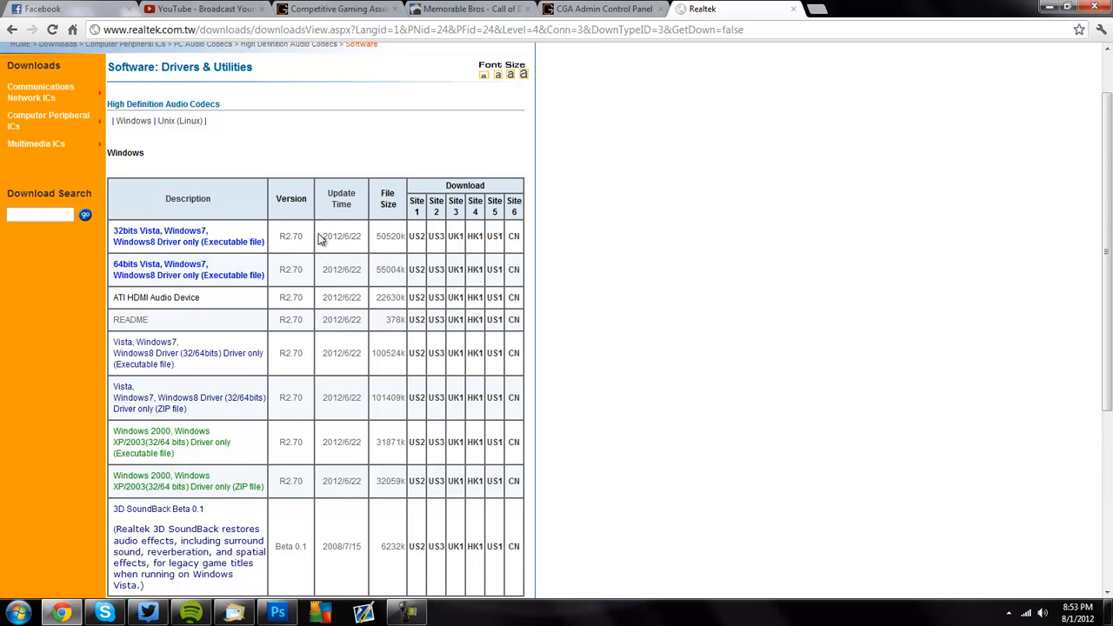
mouse_move(293, 293)
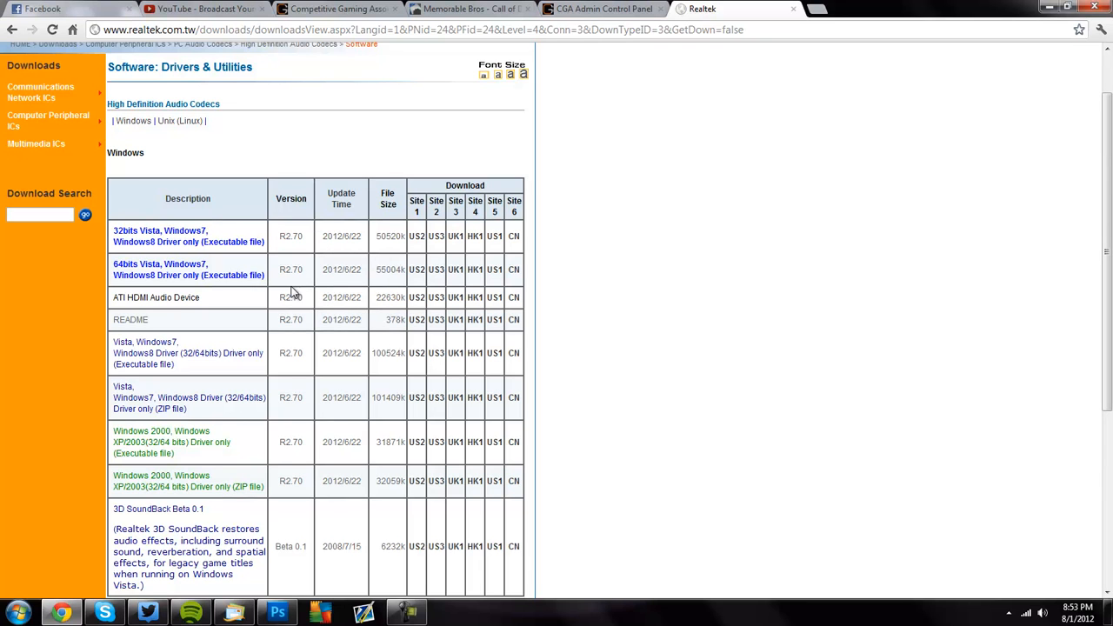
mouse_move(711, 29)
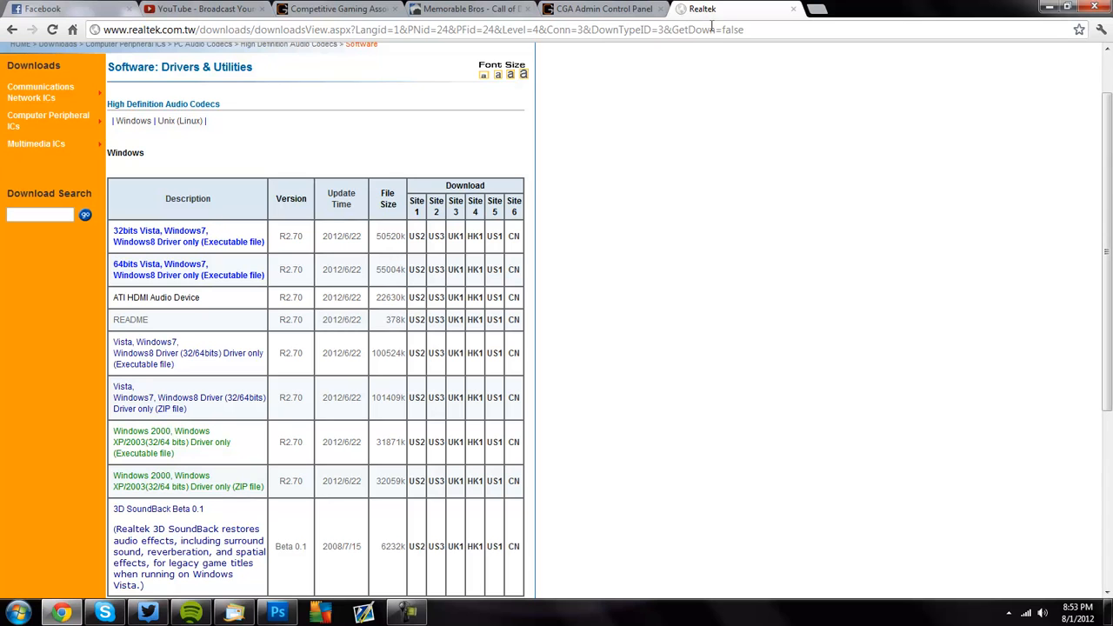
mouse_move(214, 104)
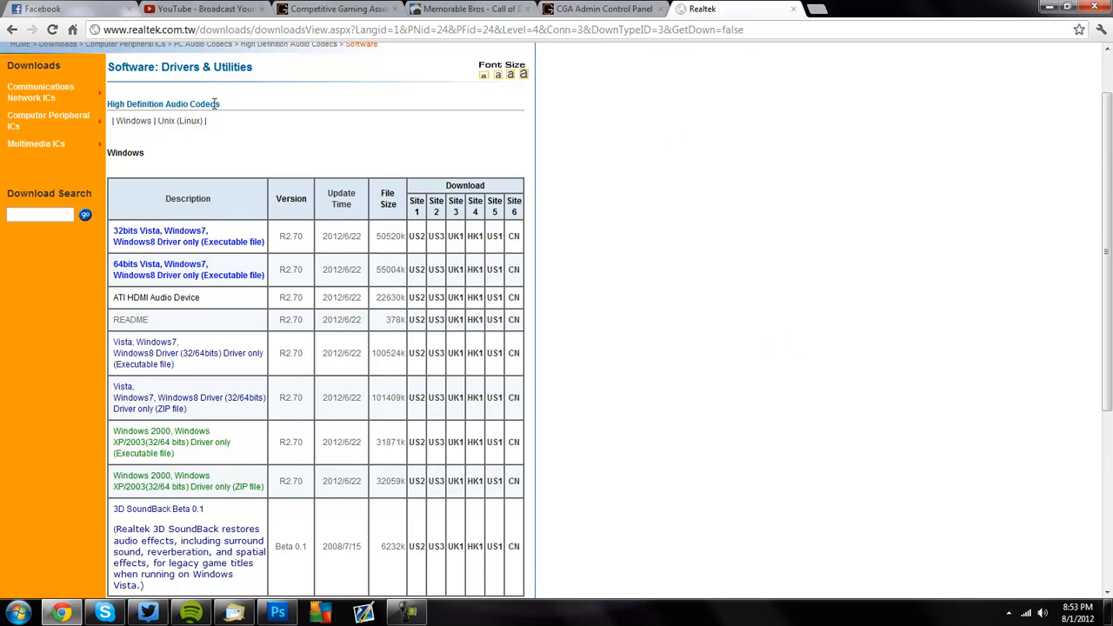
mouse_move(269, 104)
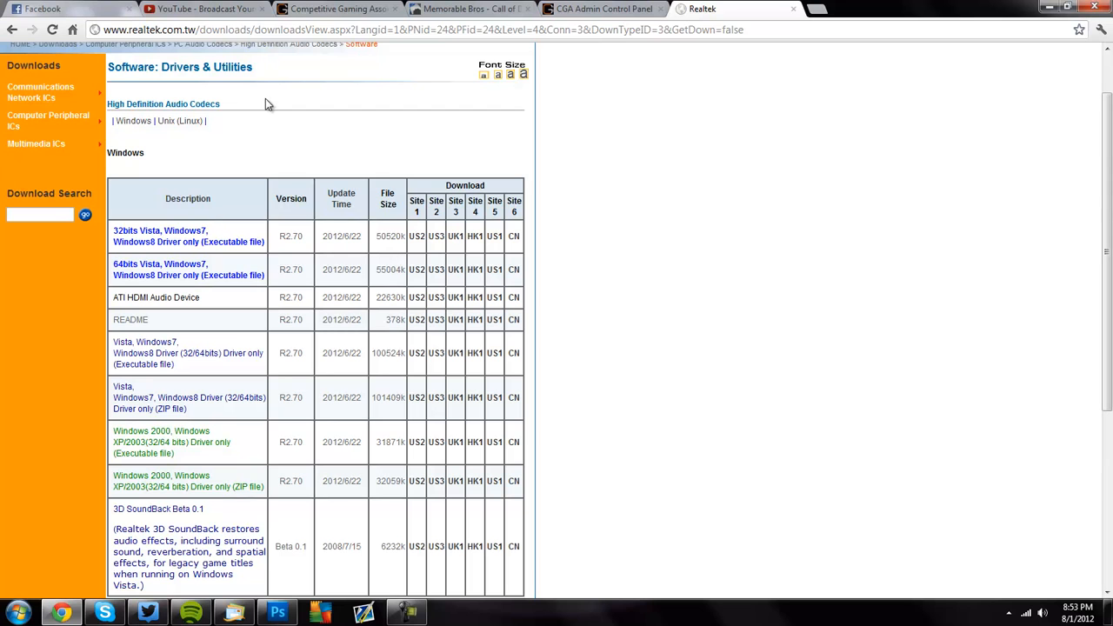
mouse_move(408, 611)
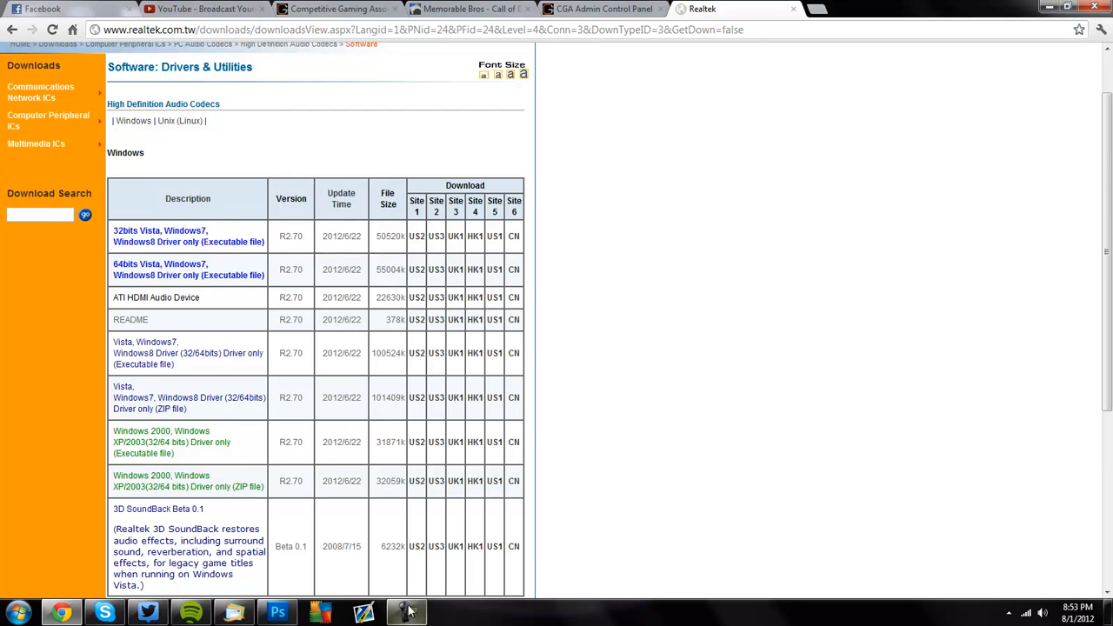